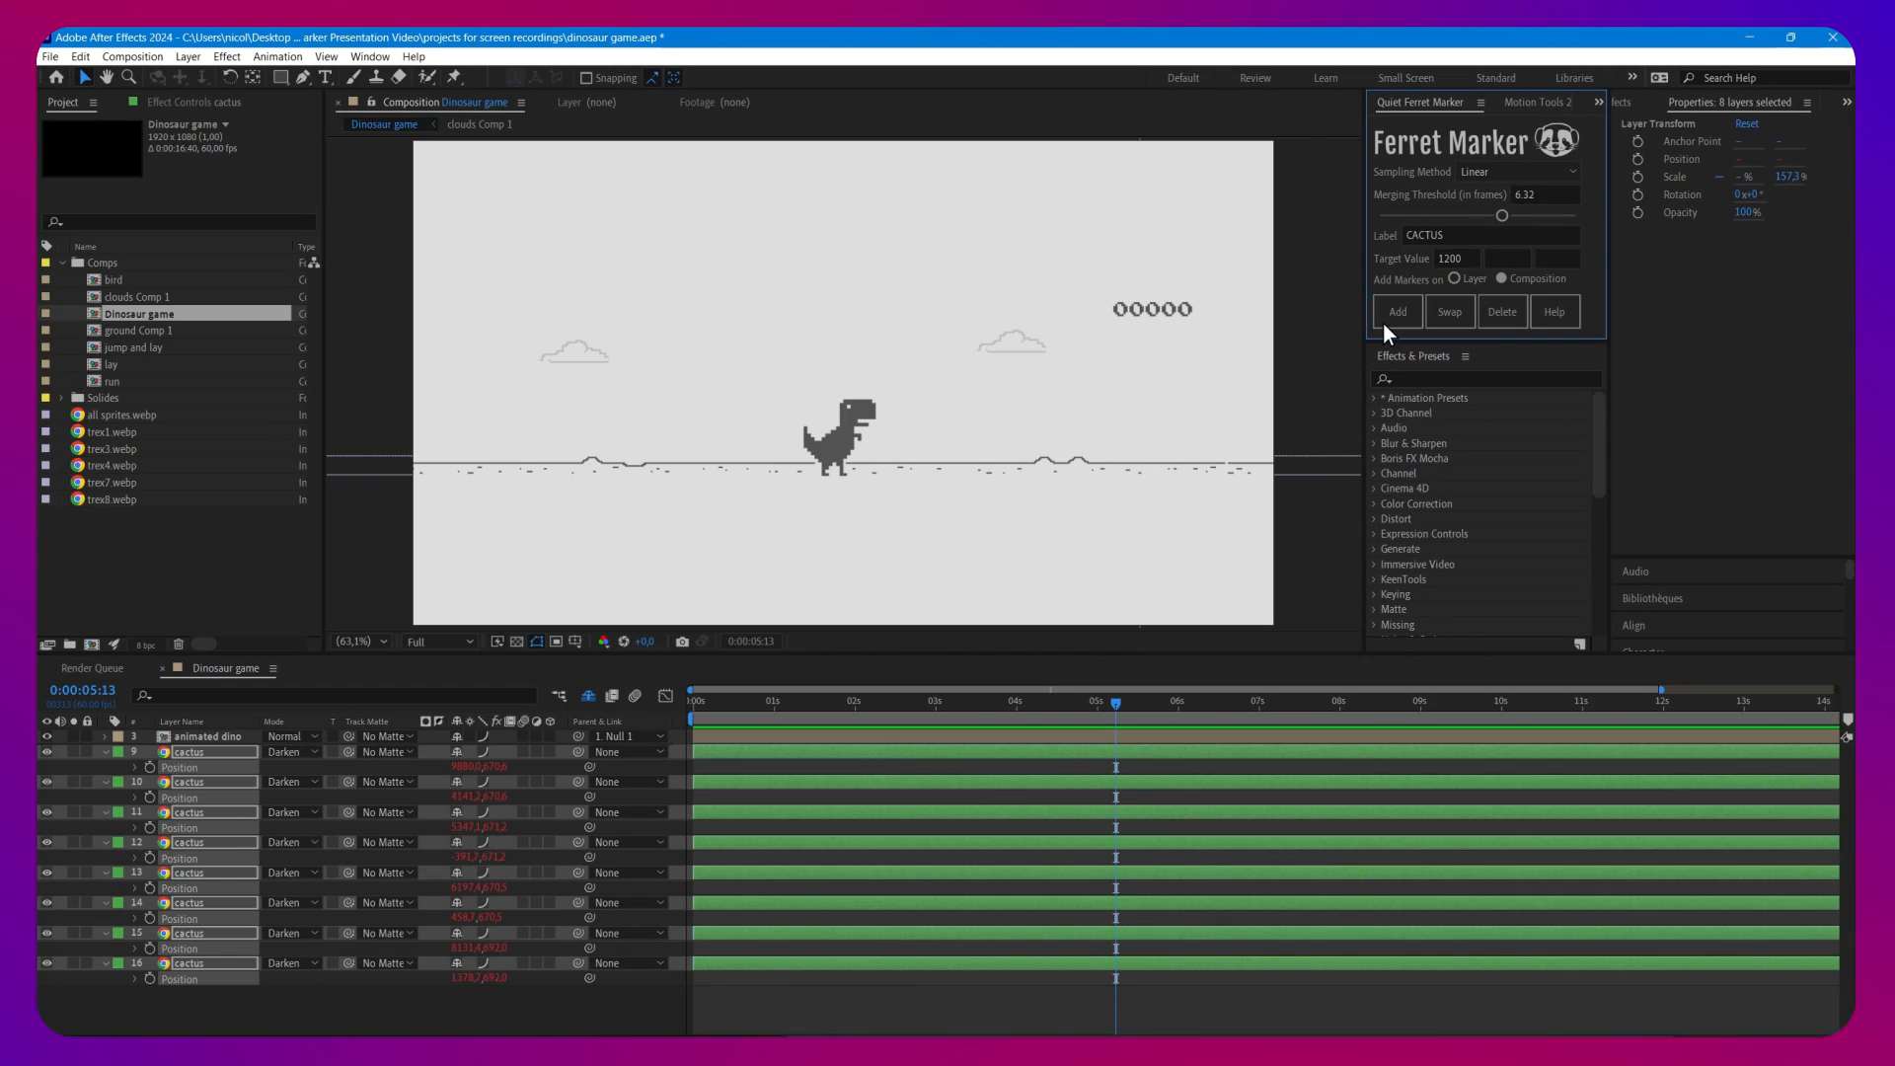
Step: Add CACTUS markers to the dino layer where cactus layers reach target value 1200
click(1398, 311)
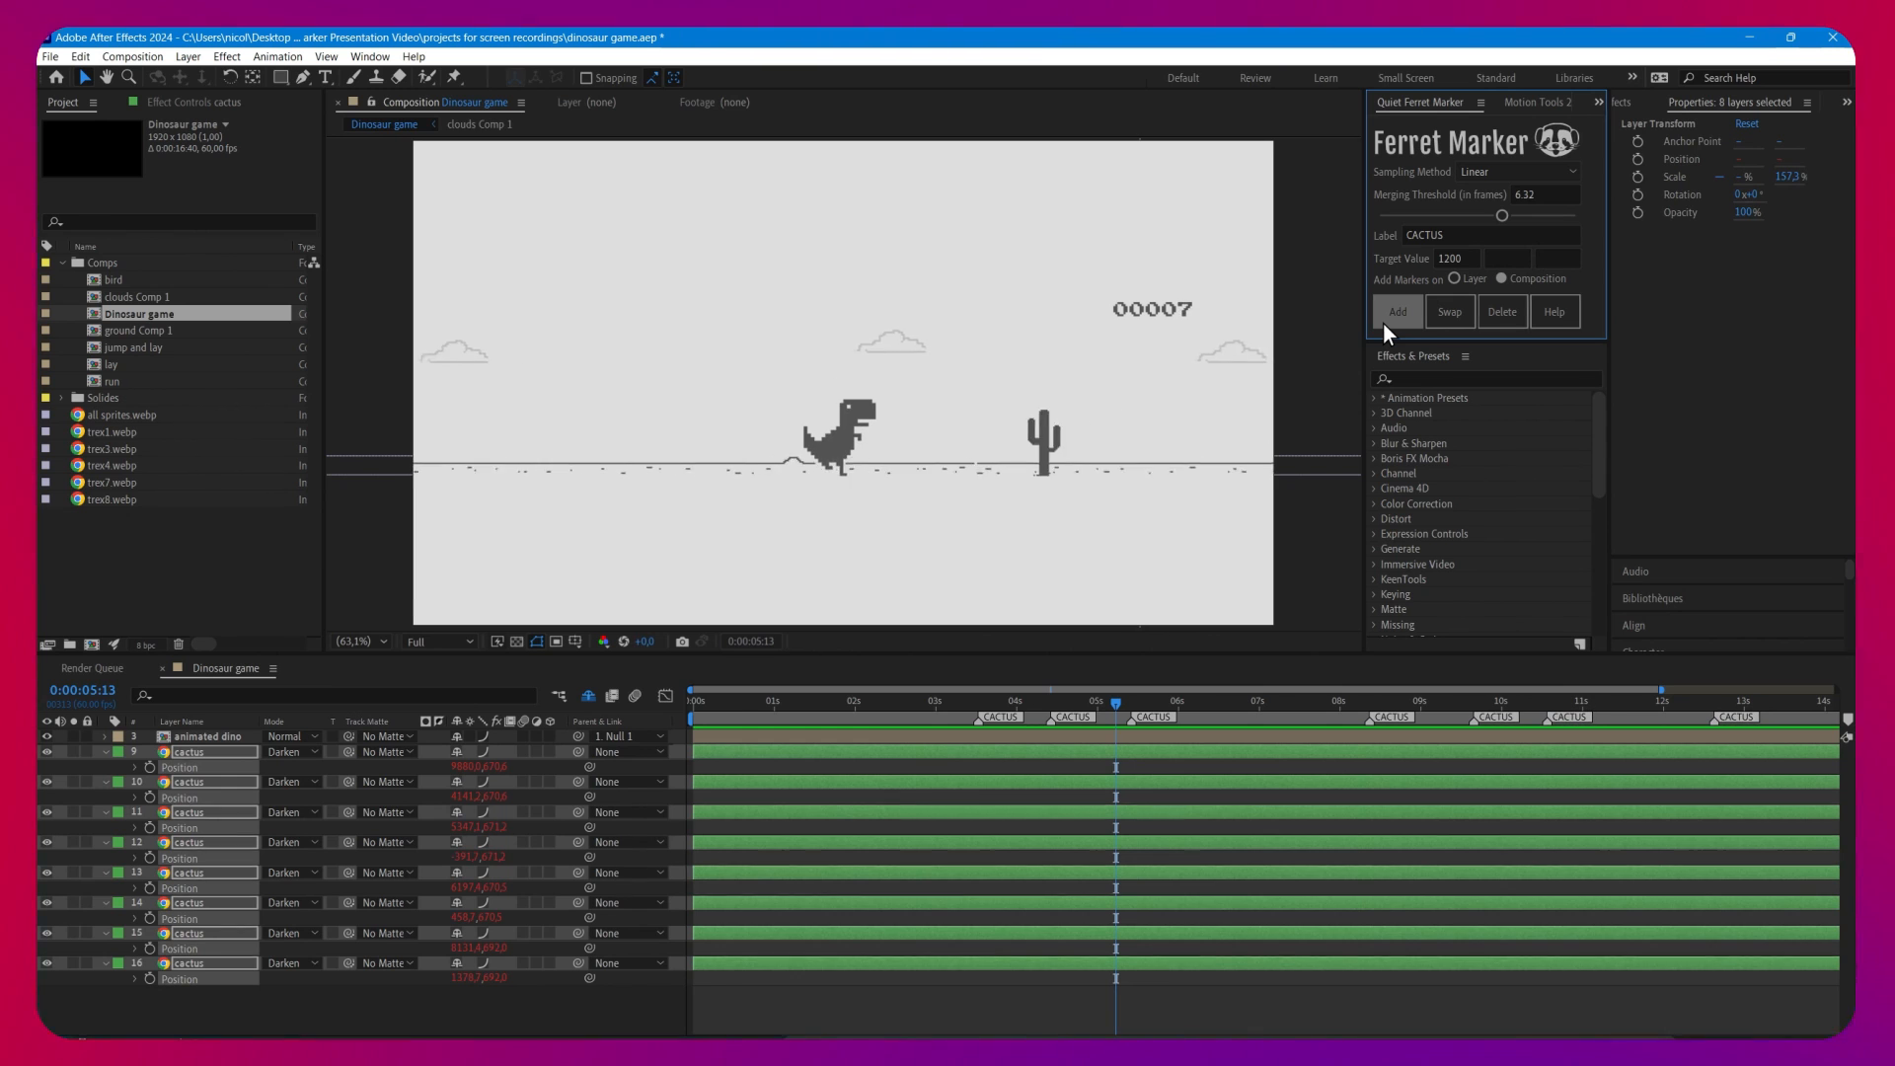